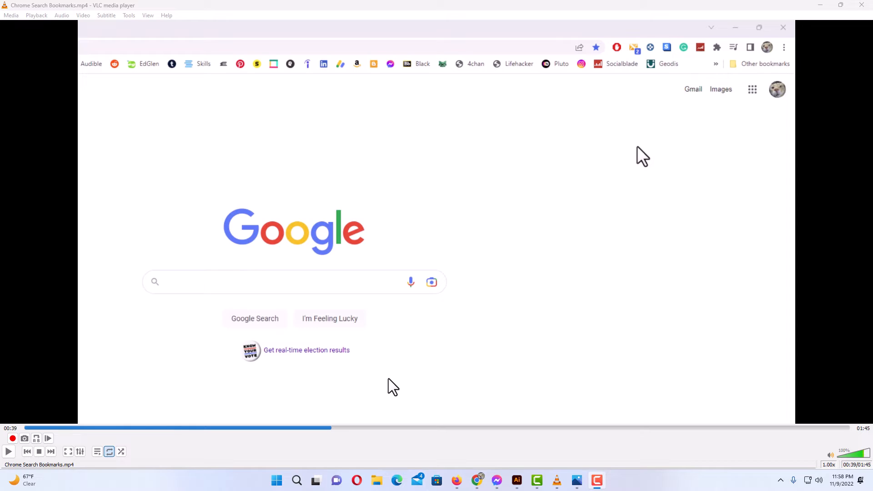
mouse_move(404, 389)
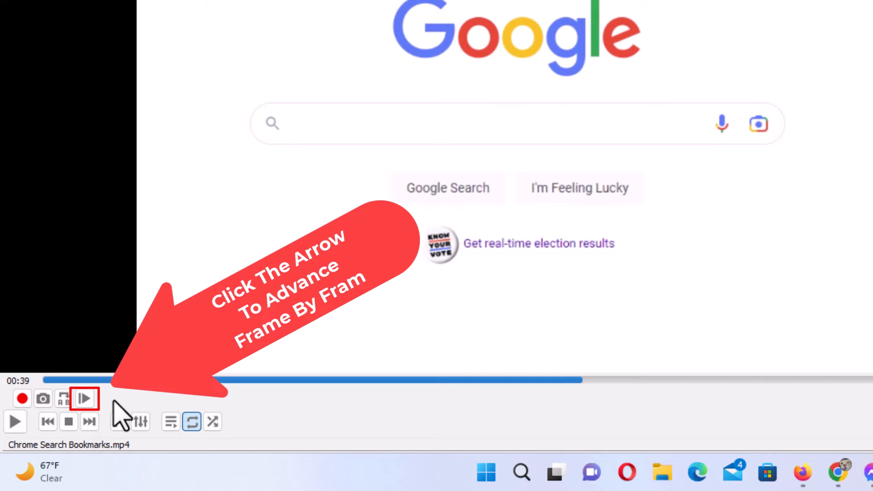
Advance the paused Chrome Search Bookmarks video three frames, staying at 00:39
left_click(84, 398)
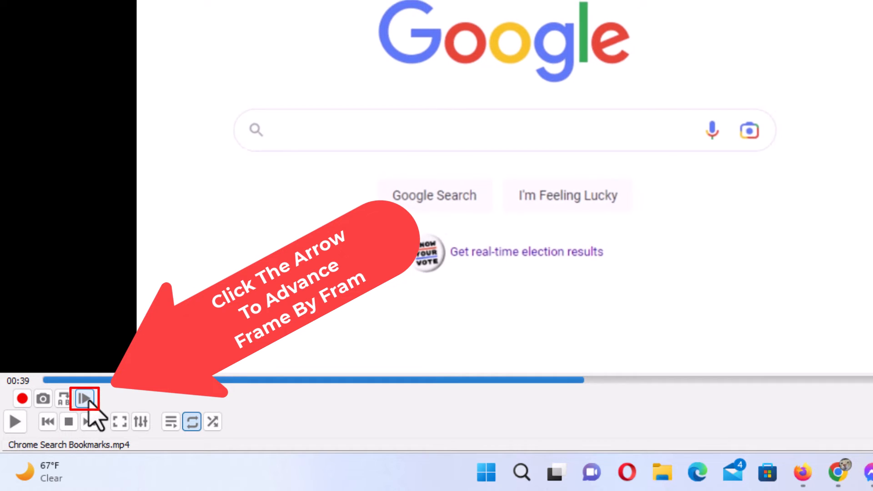
left_click(84, 398)
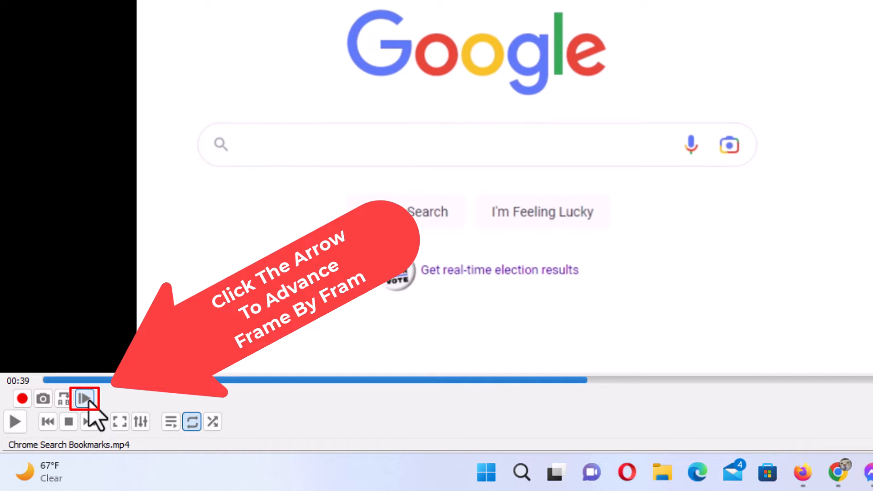
left_click(84, 398)
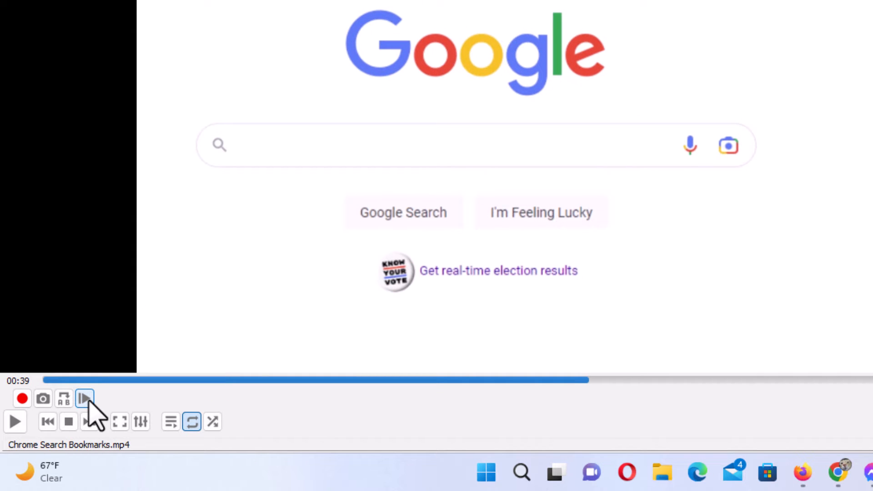